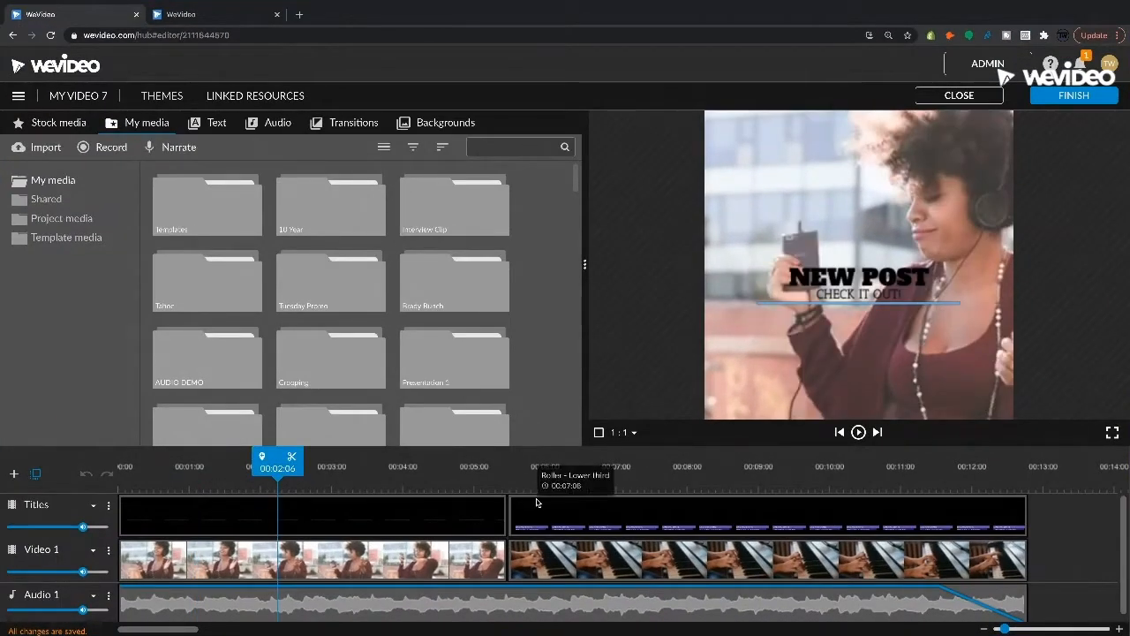
{"action": "mouse_move", "coordinate": [521, 307]}
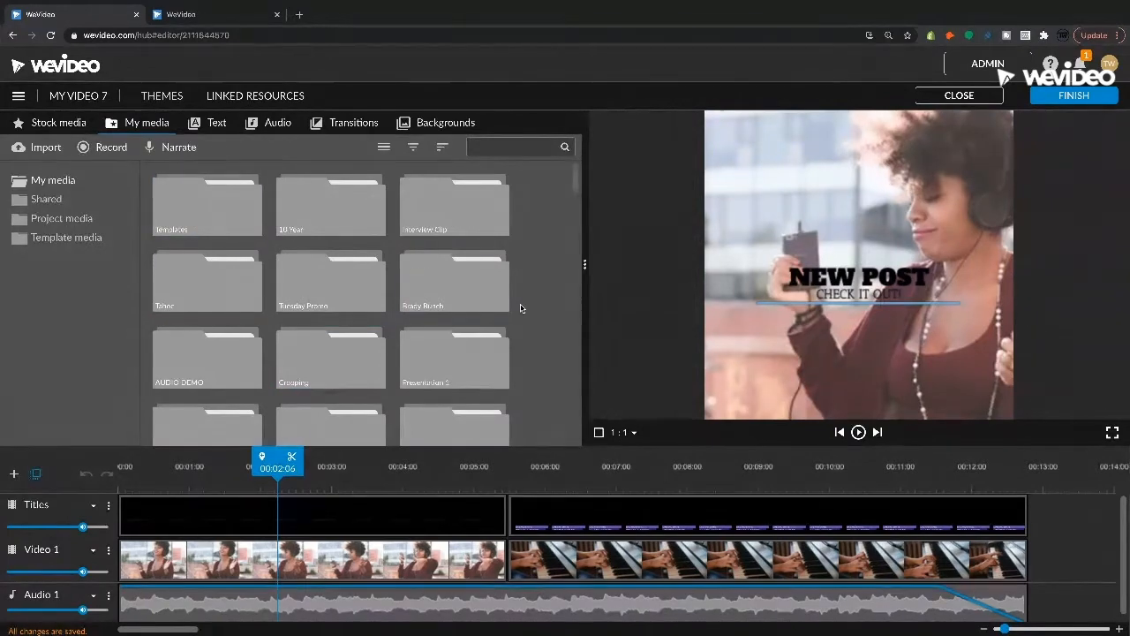
{"action": "mouse_move", "coordinate": [310, 514]}
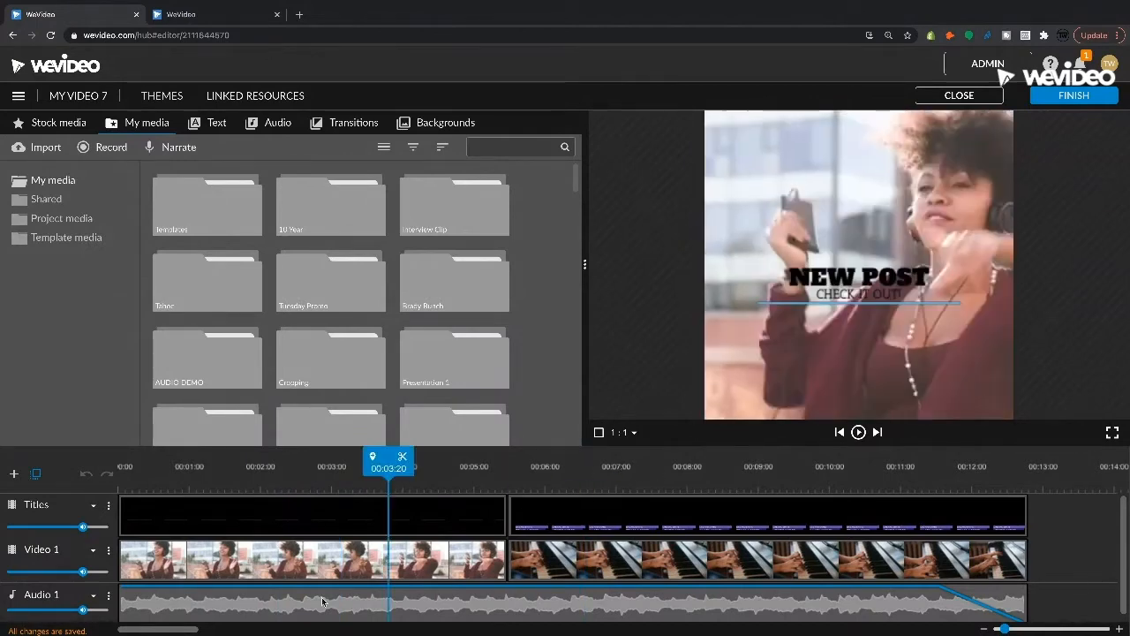
{"action": "mouse_move", "coordinate": [335, 479]}
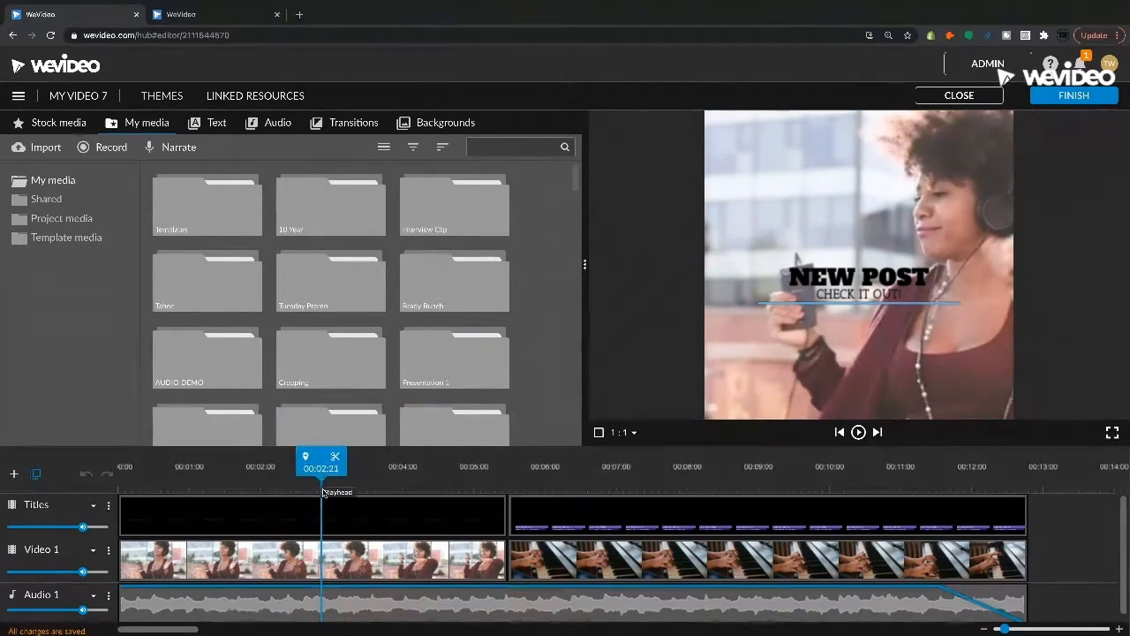
- Finish the export with the second 'New Post' frame as thumbnail and show the saved My Video 5 page
{"action": "left_click", "coordinate": [19, 95]}
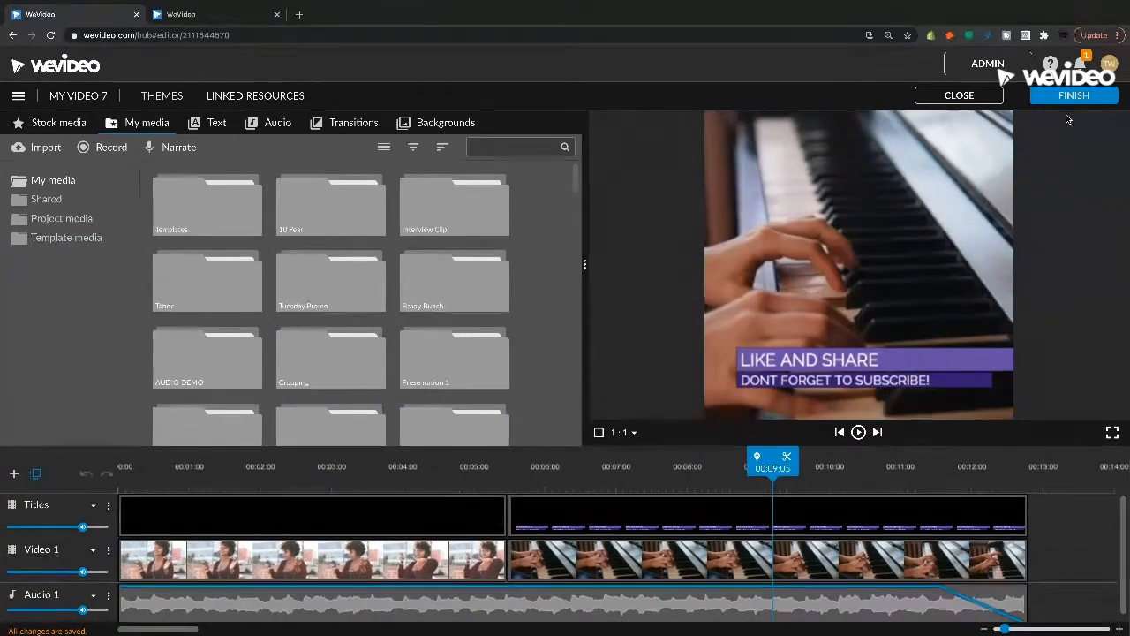
{"action": "left_click", "coordinate": [1074, 96]}
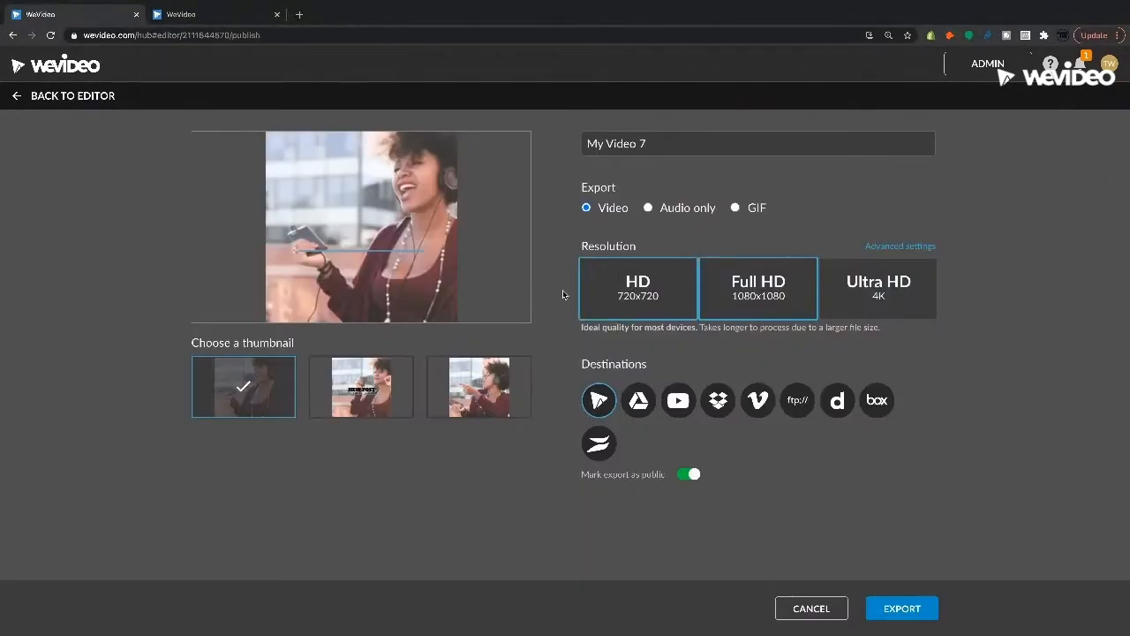
{"action": "left_click", "coordinate": [757, 288]}
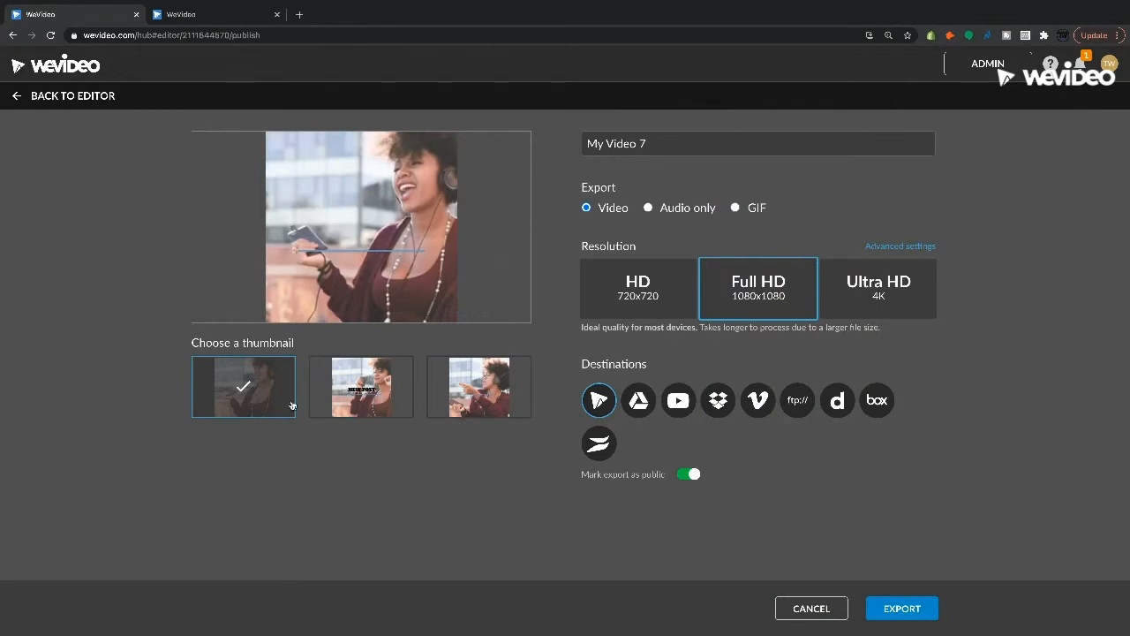
{"action": "left_click", "coordinate": [361, 387]}
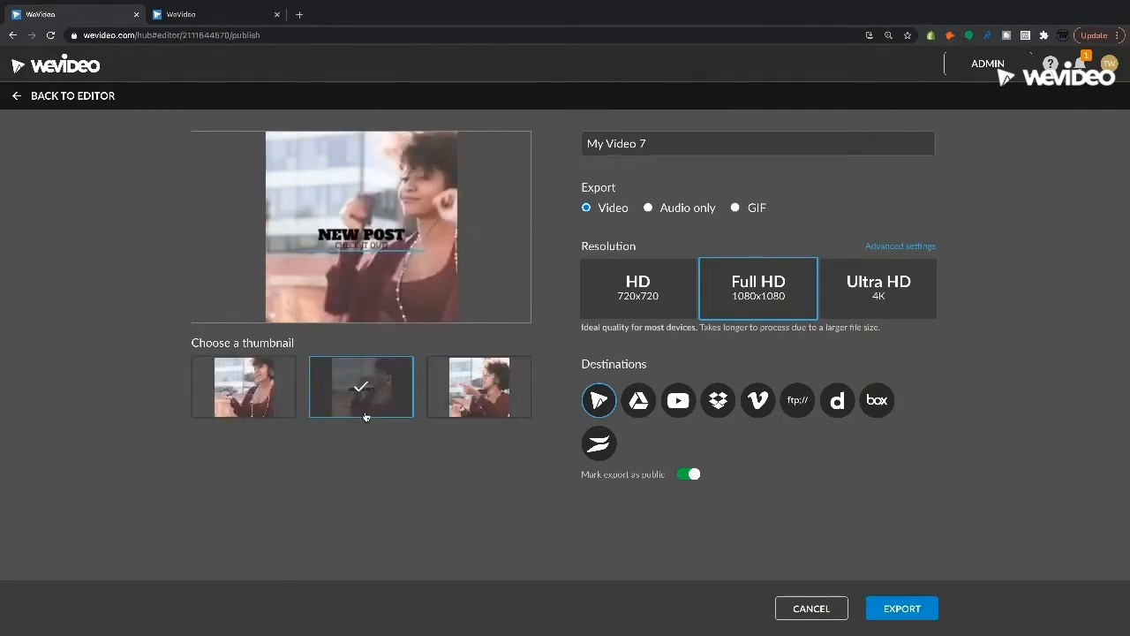
{"action": "left_click", "coordinate": [243, 386]}
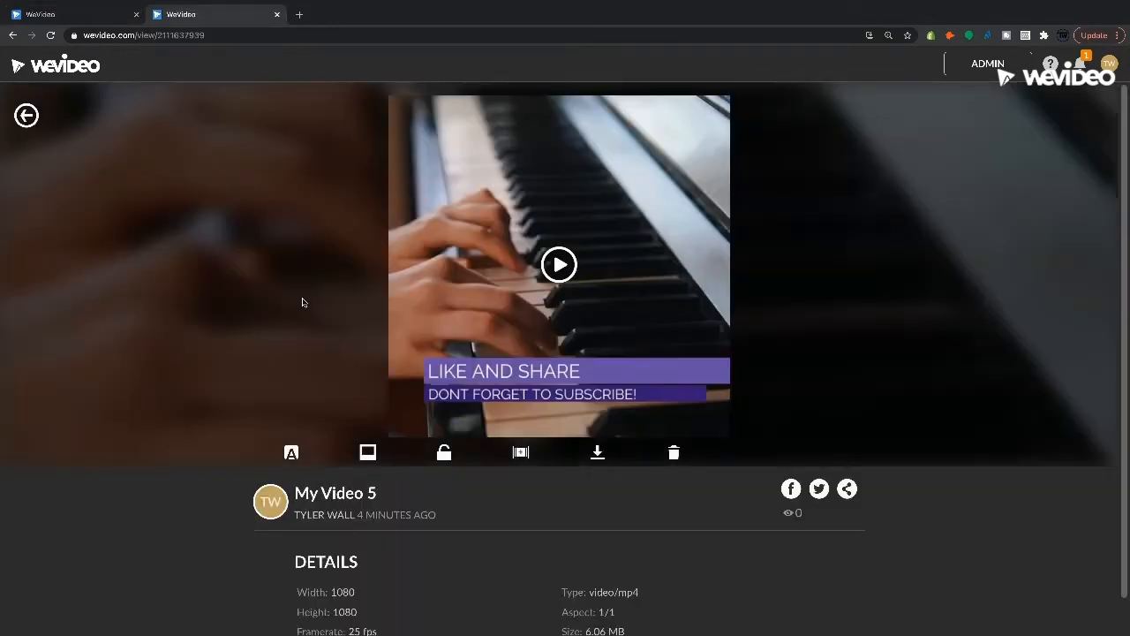
{"action": "mouse_move", "coordinate": [367, 453]}
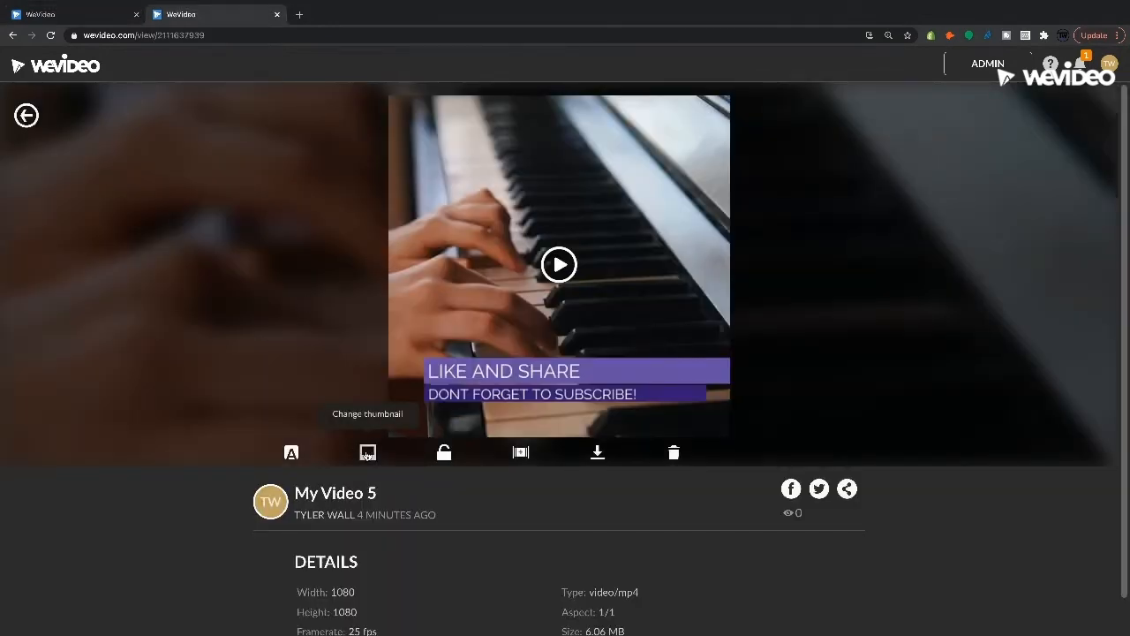
- Scrub the Select thumbnail slider past the New Post frames to the piano 'Like and Share' frame
{"action": "left_click", "coordinate": [368, 453]}
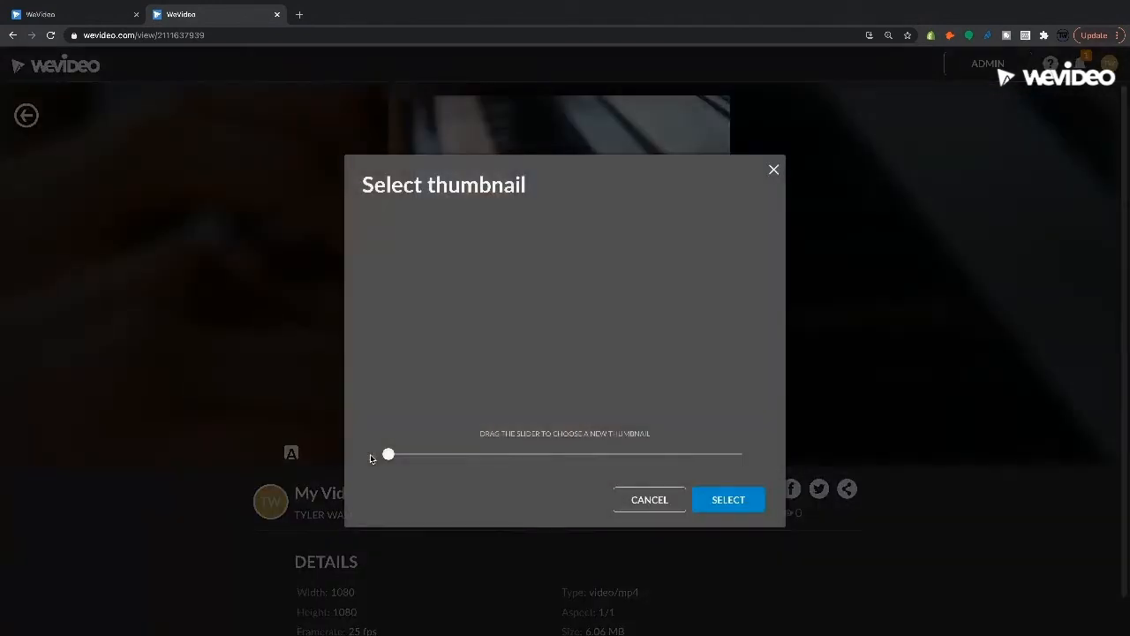
{"action": "left_click_drag", "start_coordinate": [387, 454], "coordinate": [482, 455]}
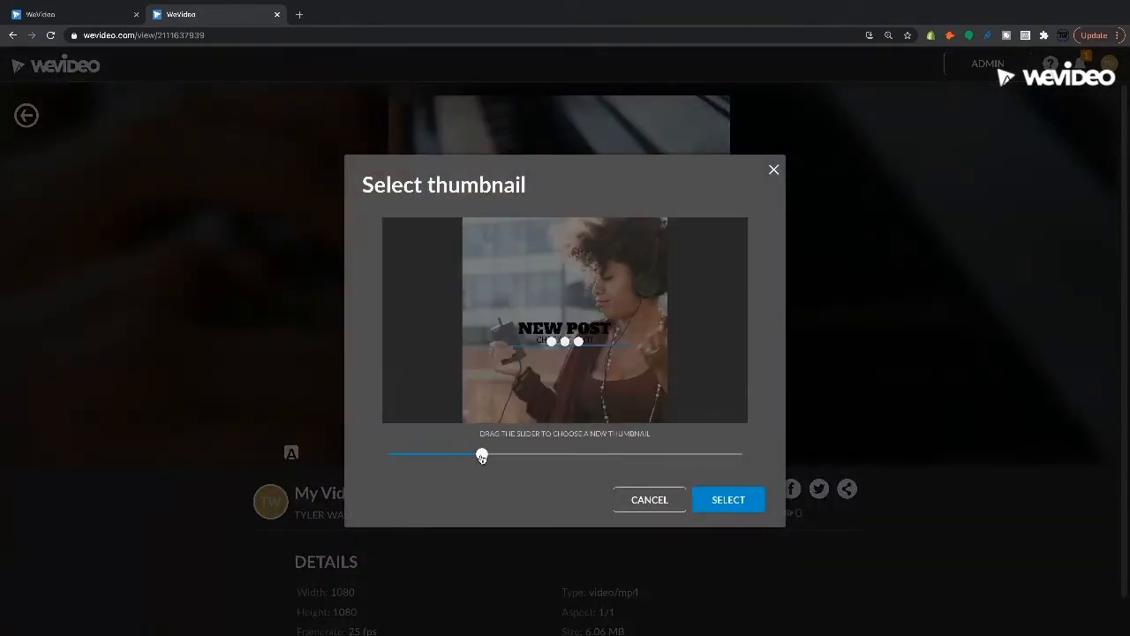
{"action": "left_click_drag", "start_coordinate": [482, 454], "coordinate": [411, 455]}
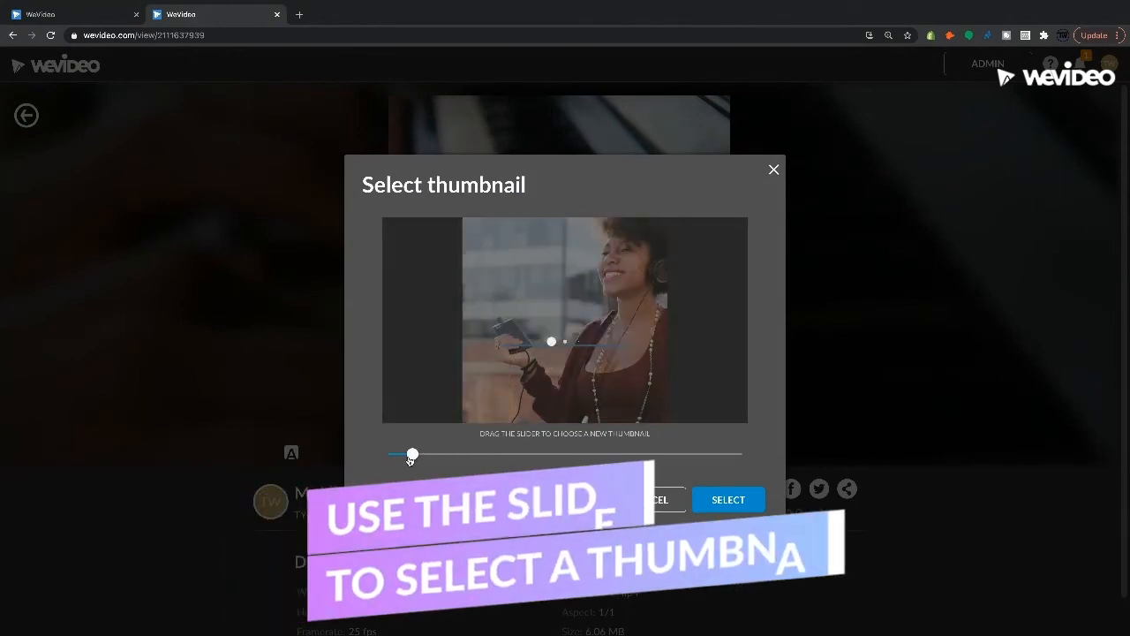
{"action": "left_click_drag", "start_coordinate": [410, 454], "coordinate": [629, 454]}
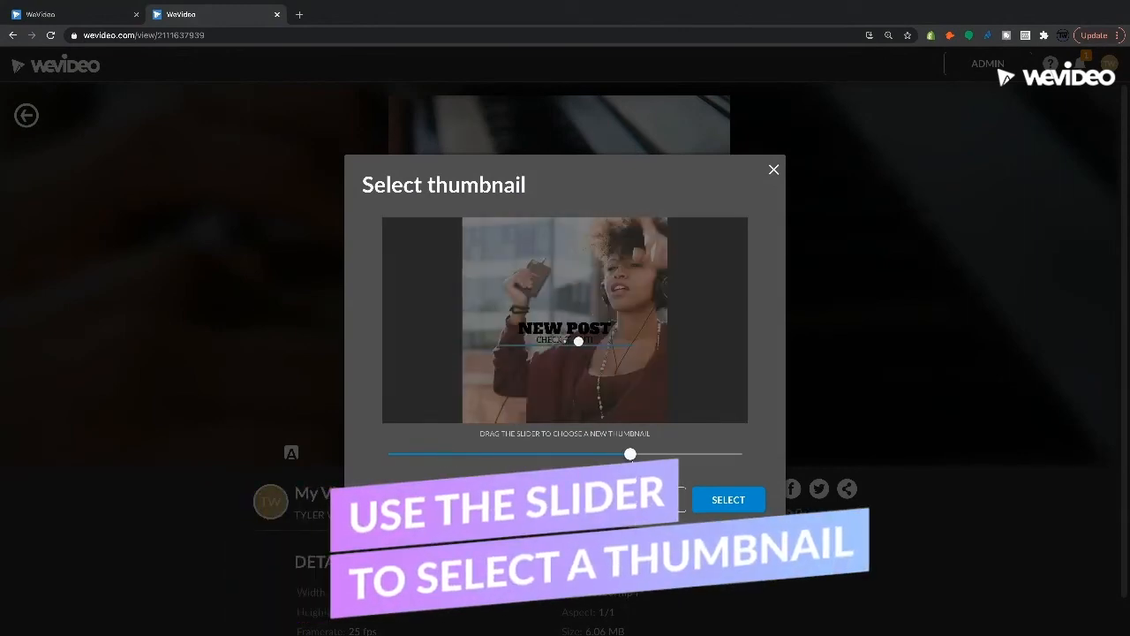
{"action": "left_click_drag", "start_coordinate": [629, 453], "coordinate": [707, 454]}
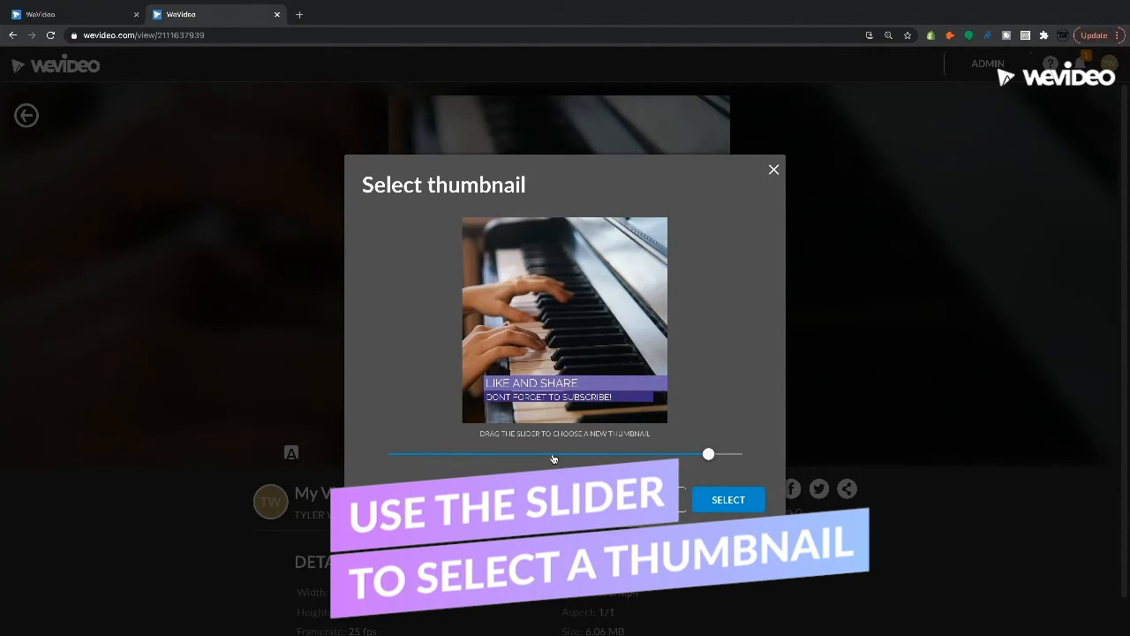